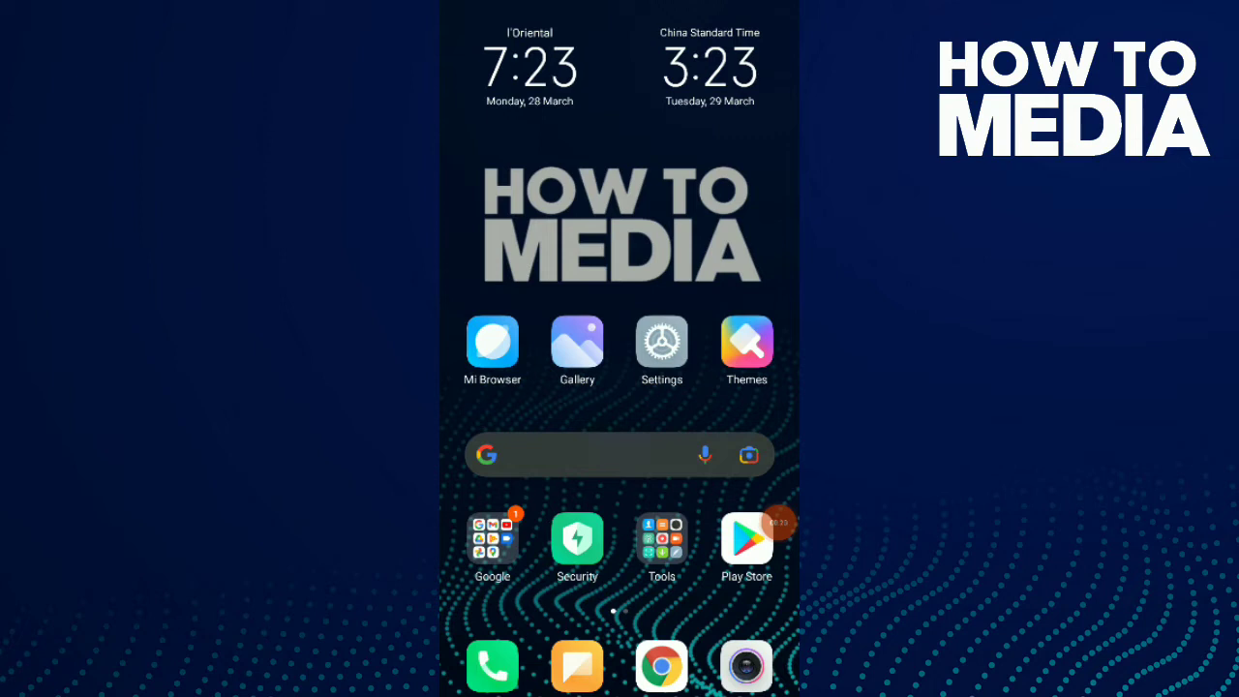
- Launch TikTok from the second home screen page, landing on the How To Media profile
scroll(left, 3)
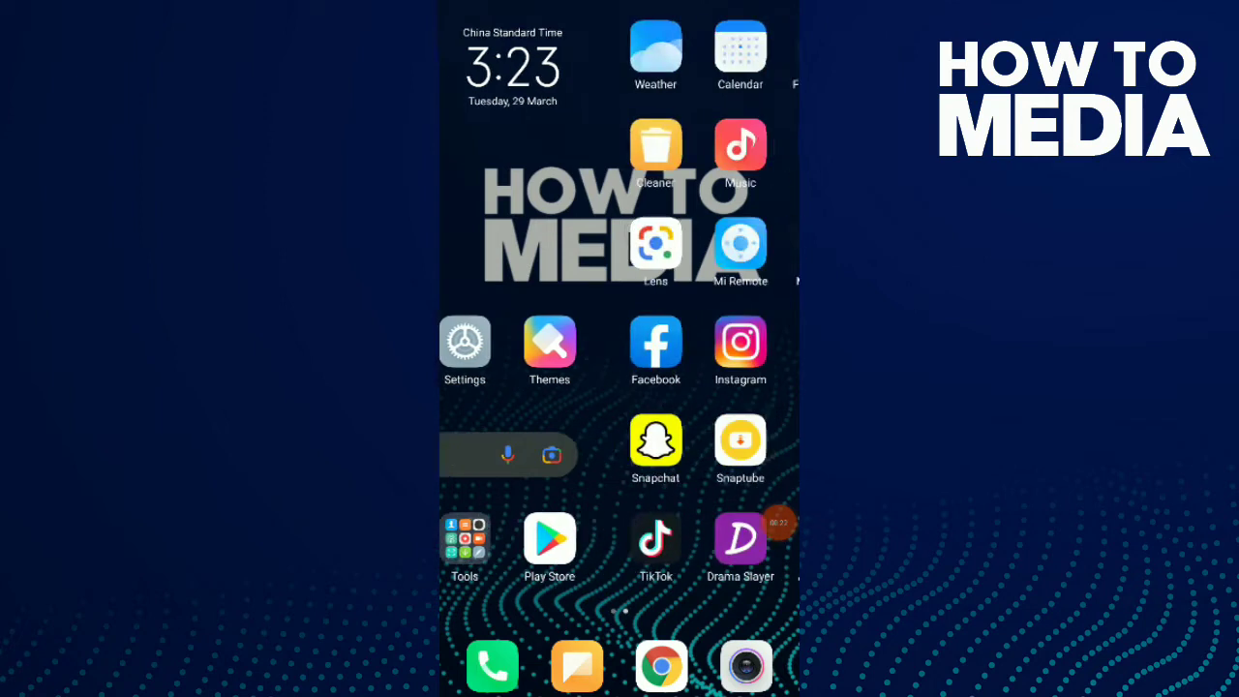
click(655, 538)
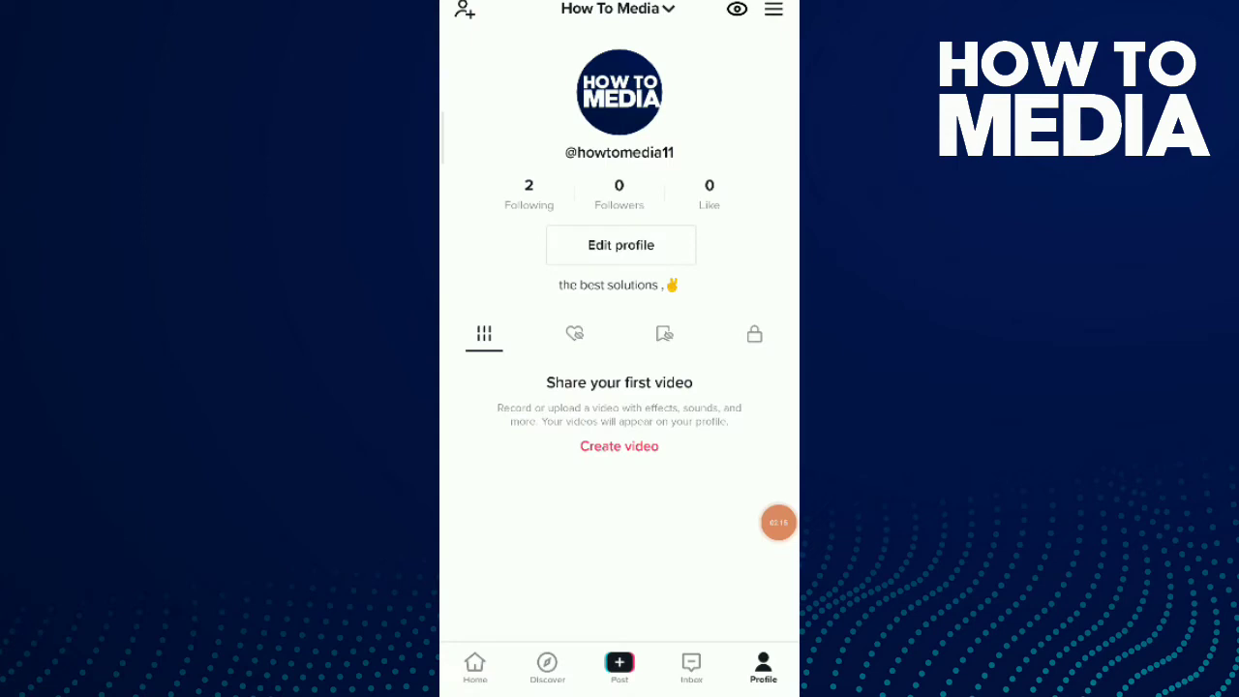
- Reach Settings and privacy from the profile's side menu
click(772, 10)
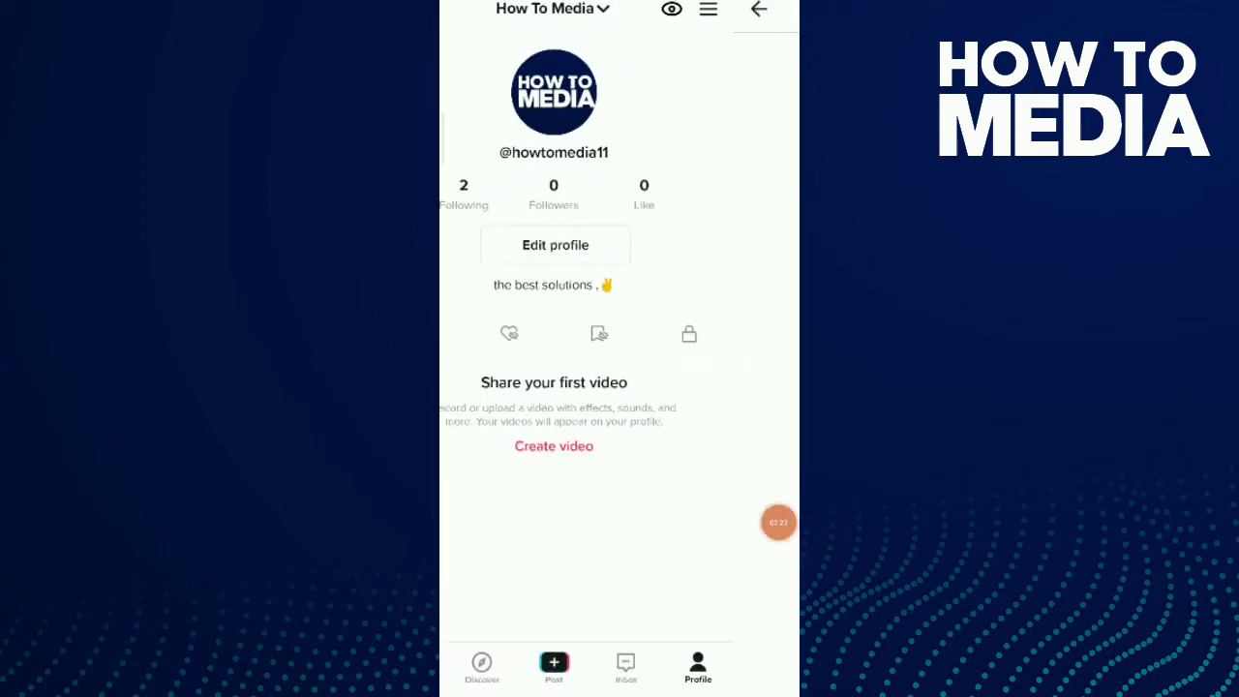
click(709, 9)
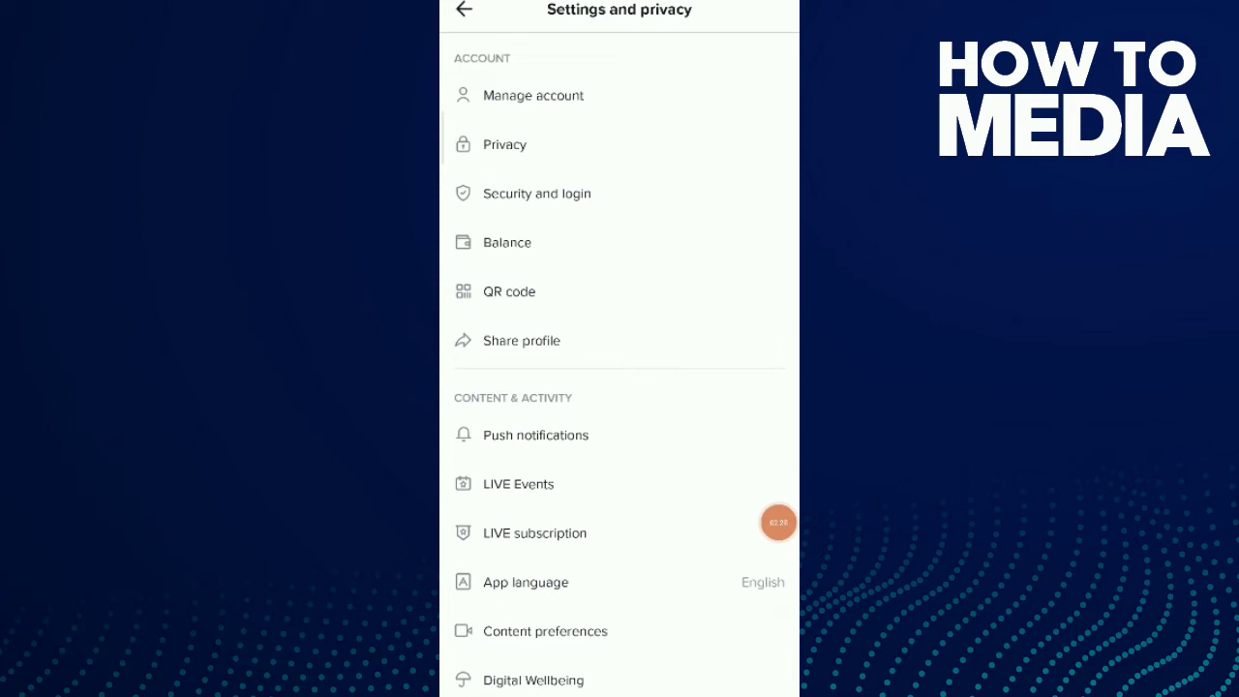
- From Manage account, reach the empty phone number entry screen
click(533, 95)
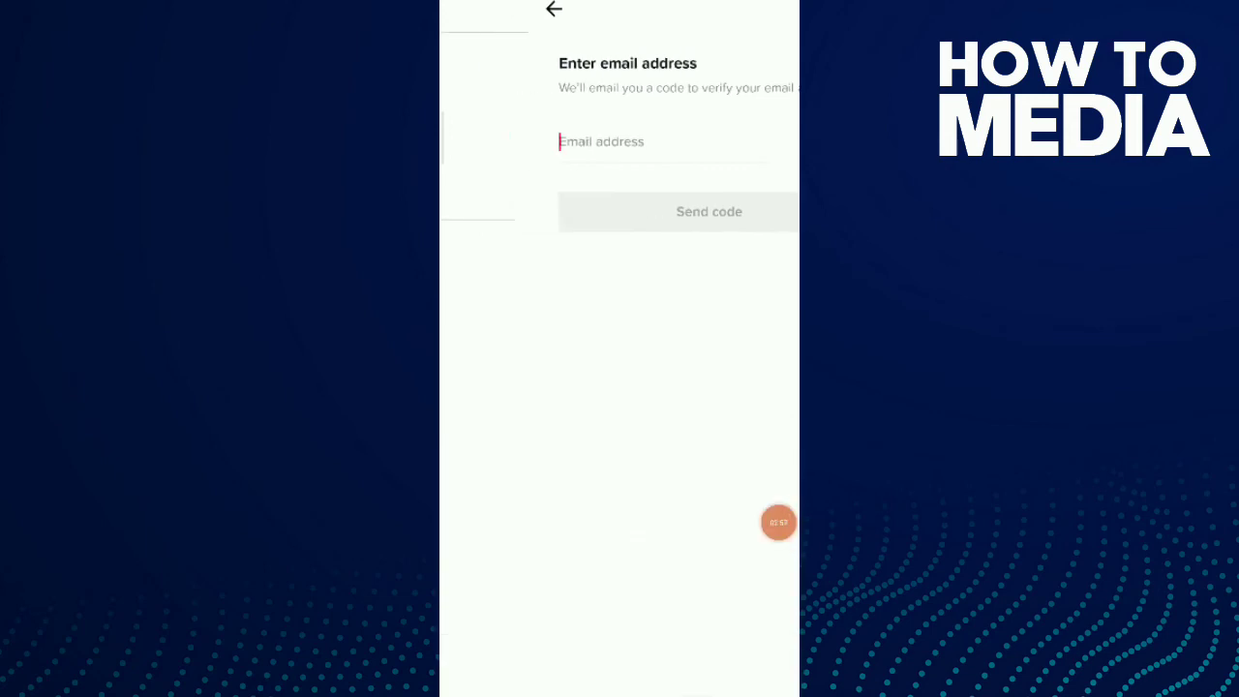
click(554, 10)
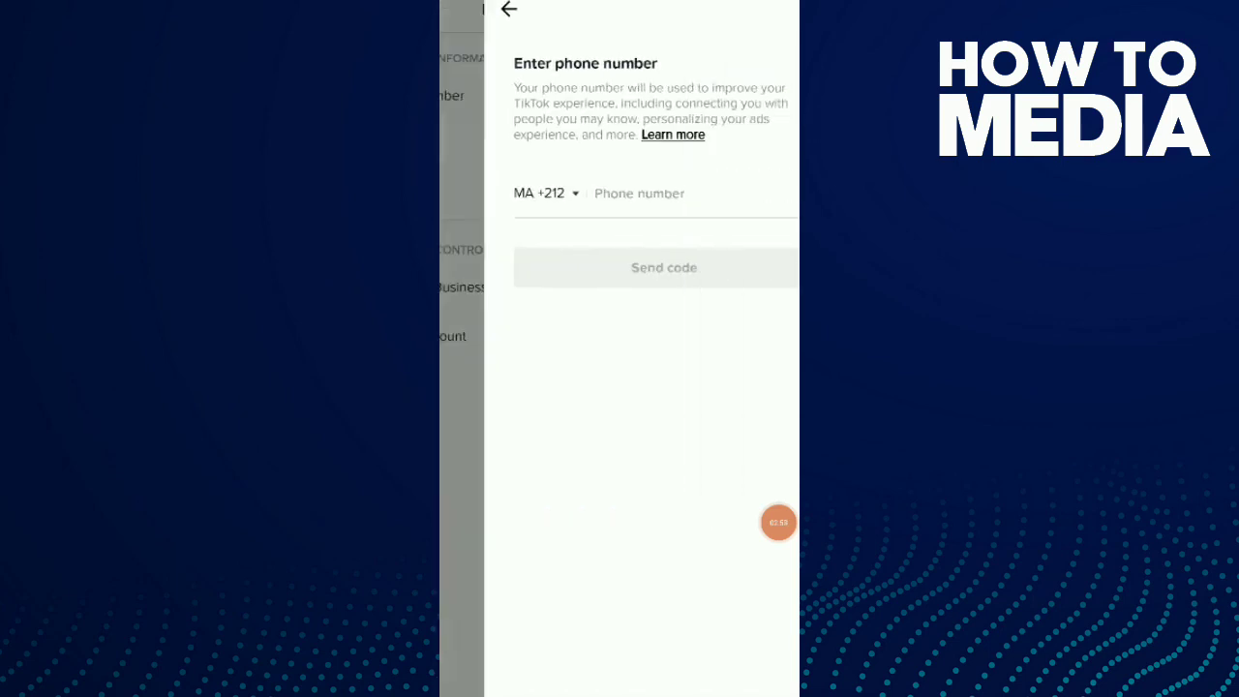